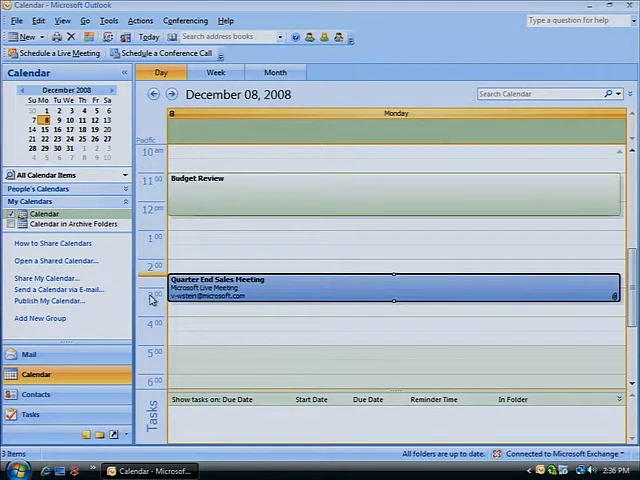
{"action": "mouse_move", "coordinate": [210, 290]}
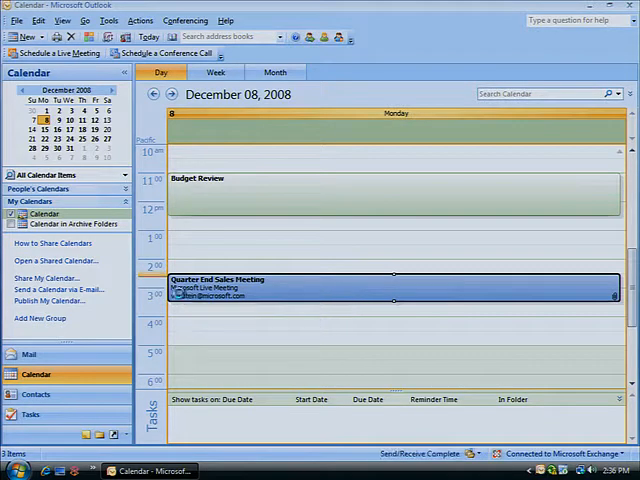
Open the Quarter End Sales Meeting invitation in Outlook and join the online meeting
{"action": "double_click", "coordinate": [390, 285]}
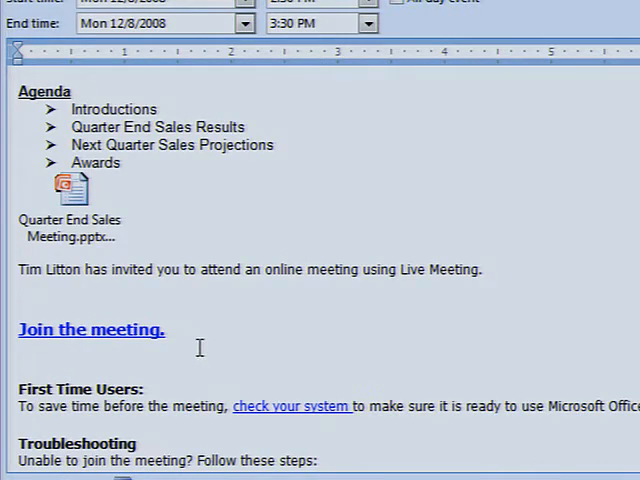
{"action": "mouse_move", "coordinate": [143, 337]}
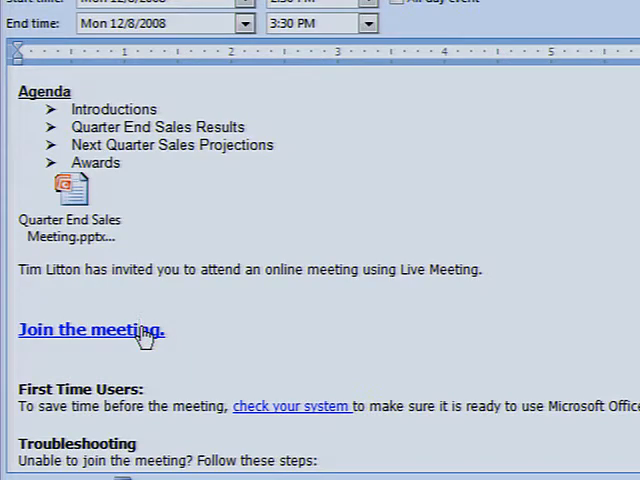
{"action": "mouse_move", "coordinate": [115, 362]}
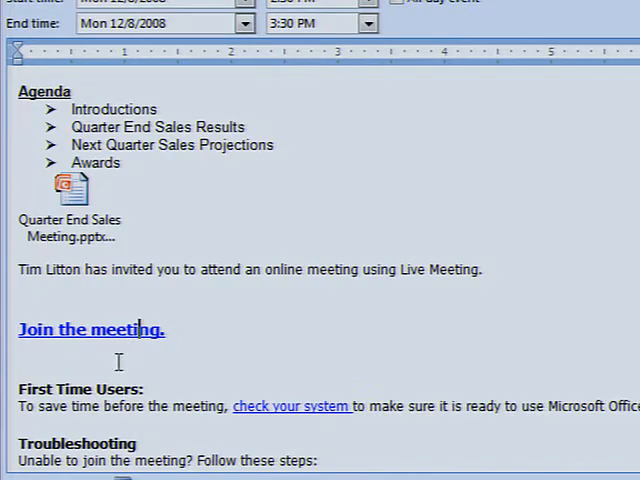
{"action": "left_click", "coordinate": [90, 329]}
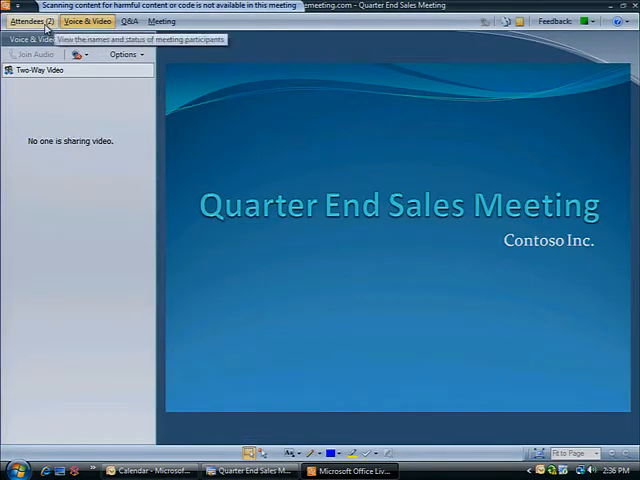
Show the Voice & Video pane and expand its Options dropdown
{"action": "left_click", "coordinate": [87, 21]}
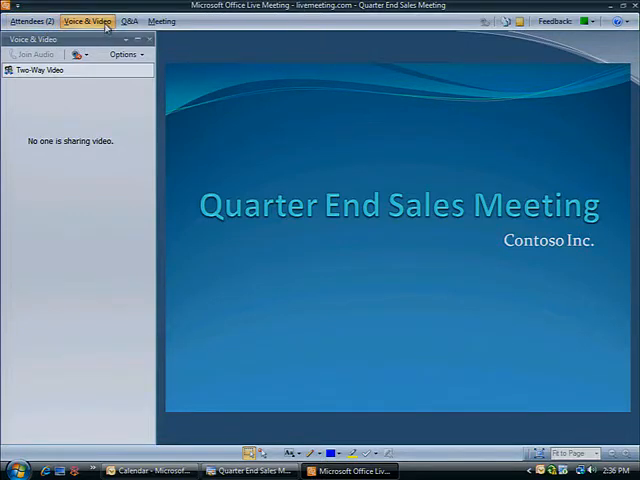
{"action": "mouse_move", "coordinate": [87, 21]}
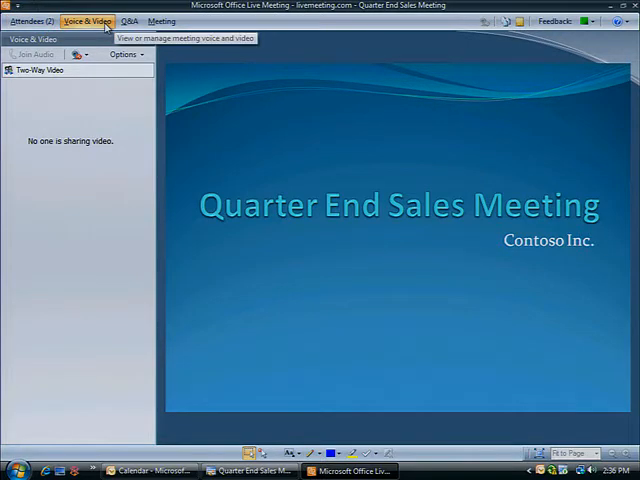
{"action": "left_click", "coordinate": [123, 54]}
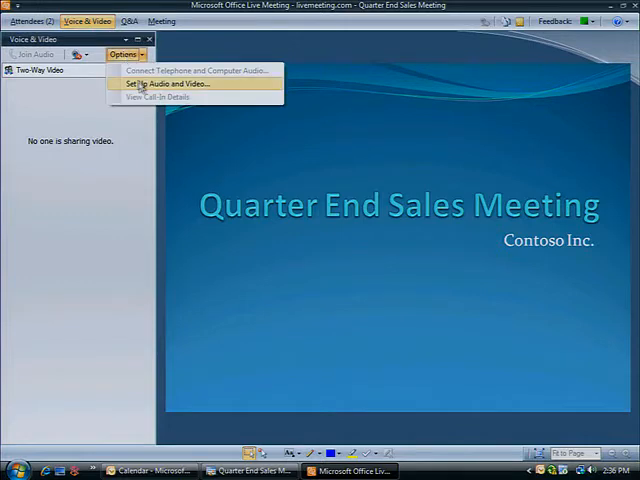
Run Set Up Audio and Video, confirm stopping video conversations, and finish the wizard
{"action": "left_click", "coordinate": [168, 84]}
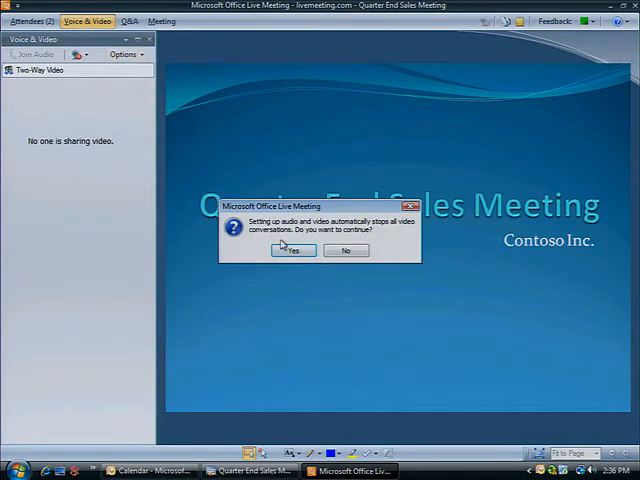
{"action": "left_click", "coordinate": [293, 250]}
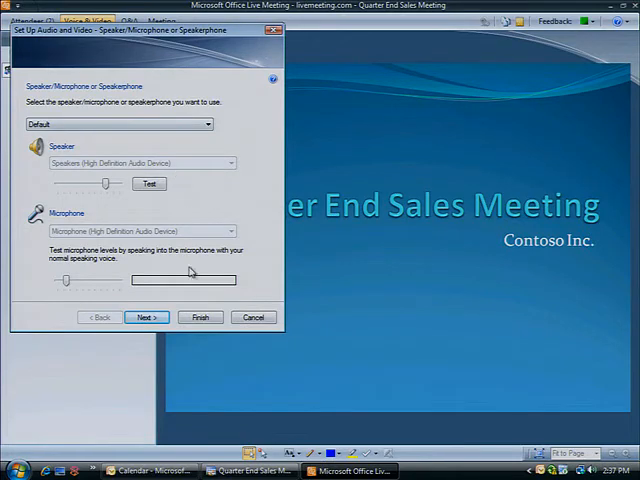
{"action": "left_click", "coordinate": [200, 317]}
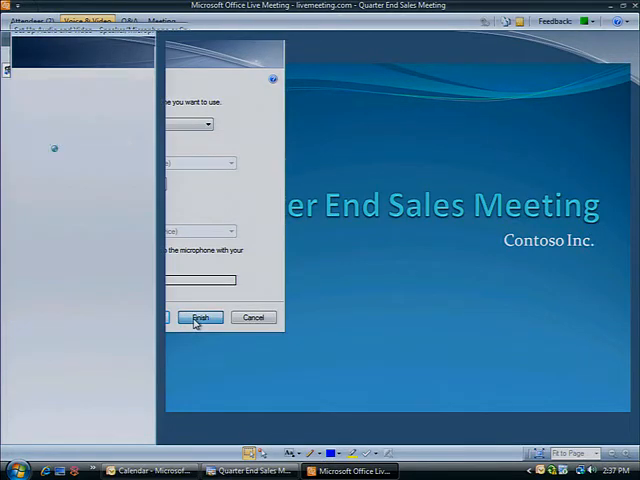
{"action": "left_click", "coordinate": [200, 317]}
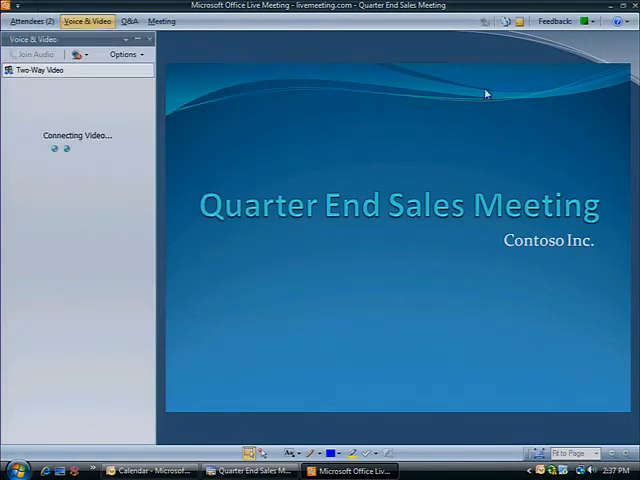
Show the meeting handouts and check Quarter End Sales Meeting.pptx for download
{"action": "left_click", "coordinate": [504, 21]}
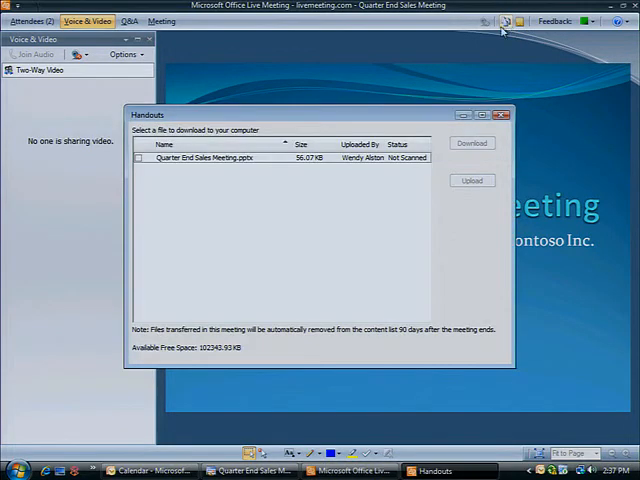
{"action": "left_click", "coordinate": [139, 158]}
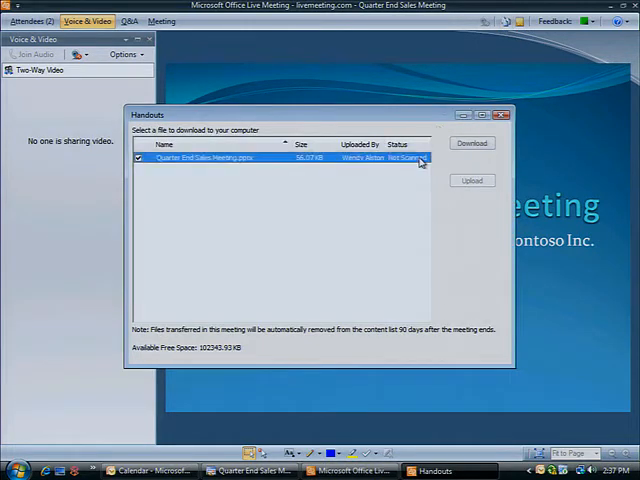